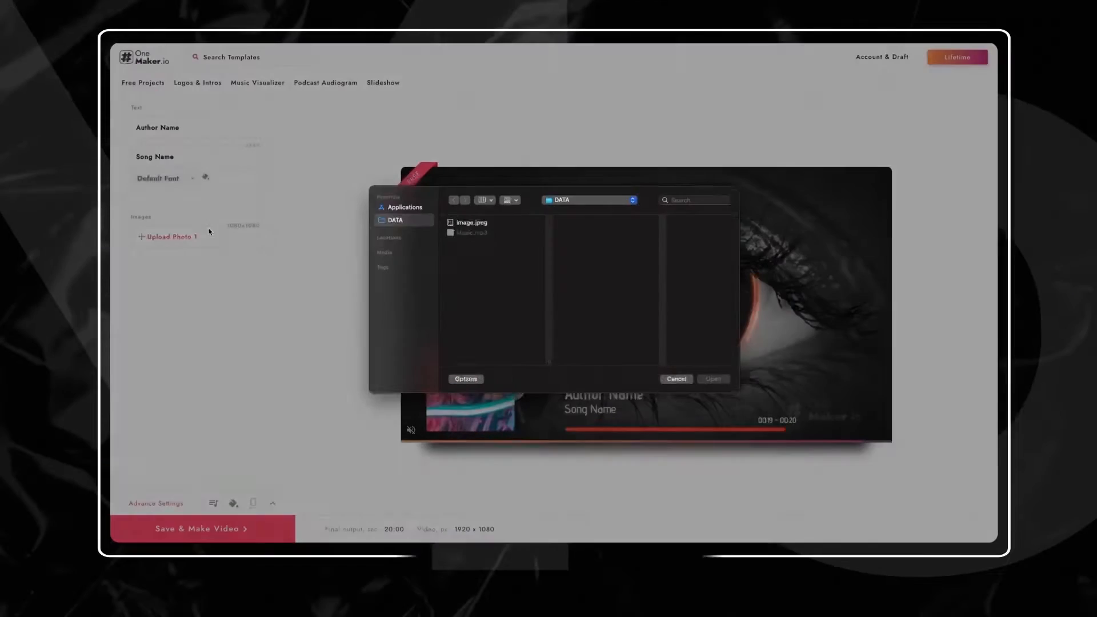
Leave the desktop template preview for the phone home screen with Chrome
click(676, 379)
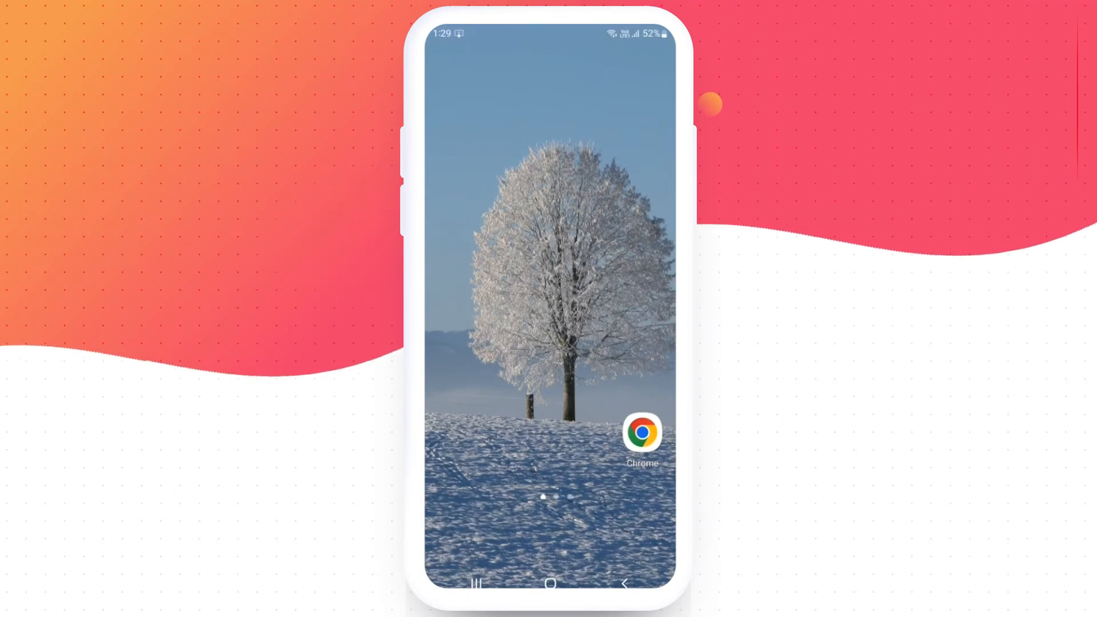
Launch Chrome, search 'onemaker' and go to onemaker.io
click(641, 431)
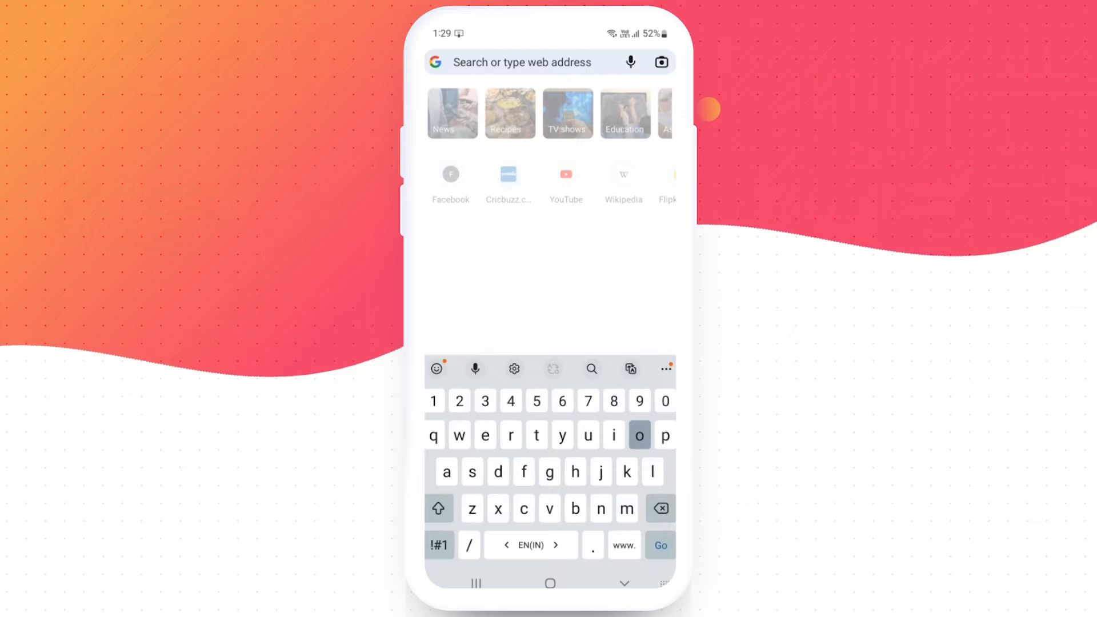
text(onemaker)
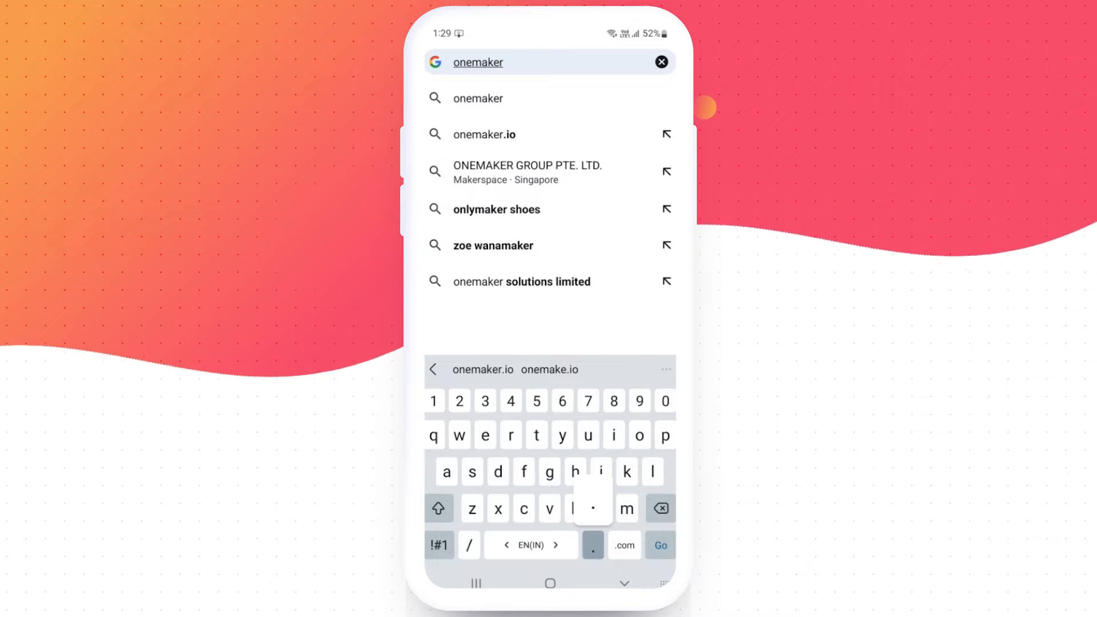
click(482, 134)
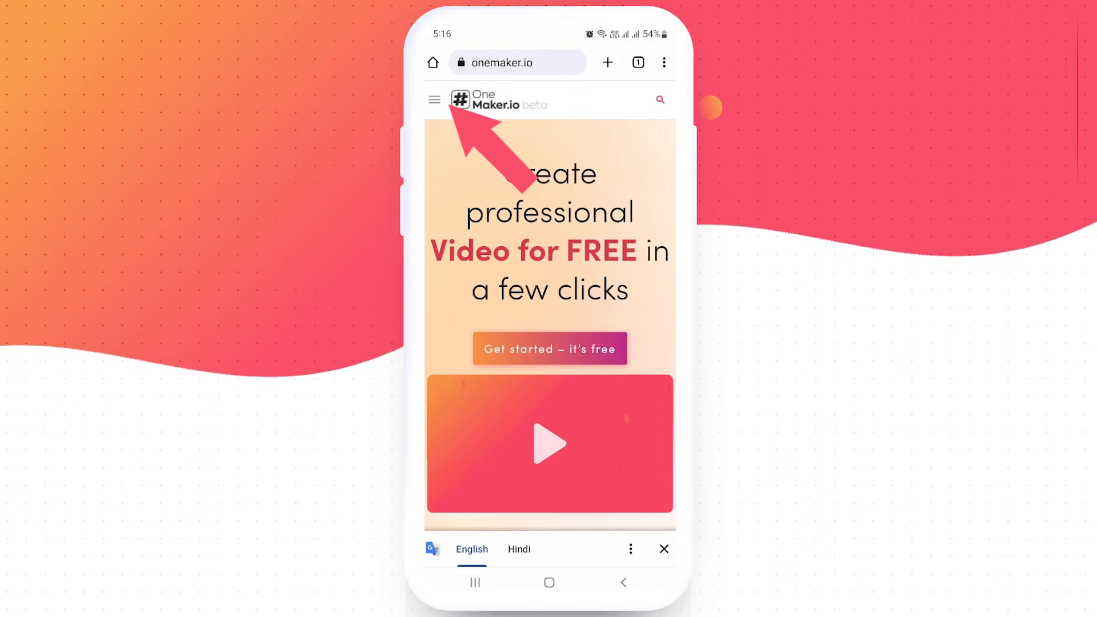
Browse the Music Visualizer templates from the site menu and scroll to the eye template
click(434, 99)
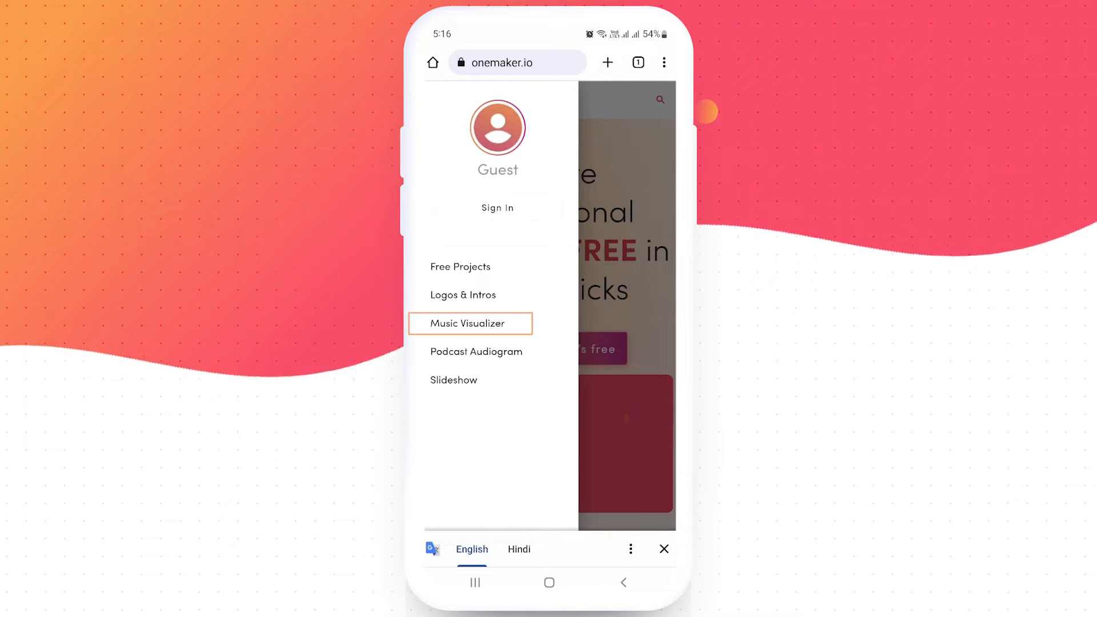
click(470, 323)
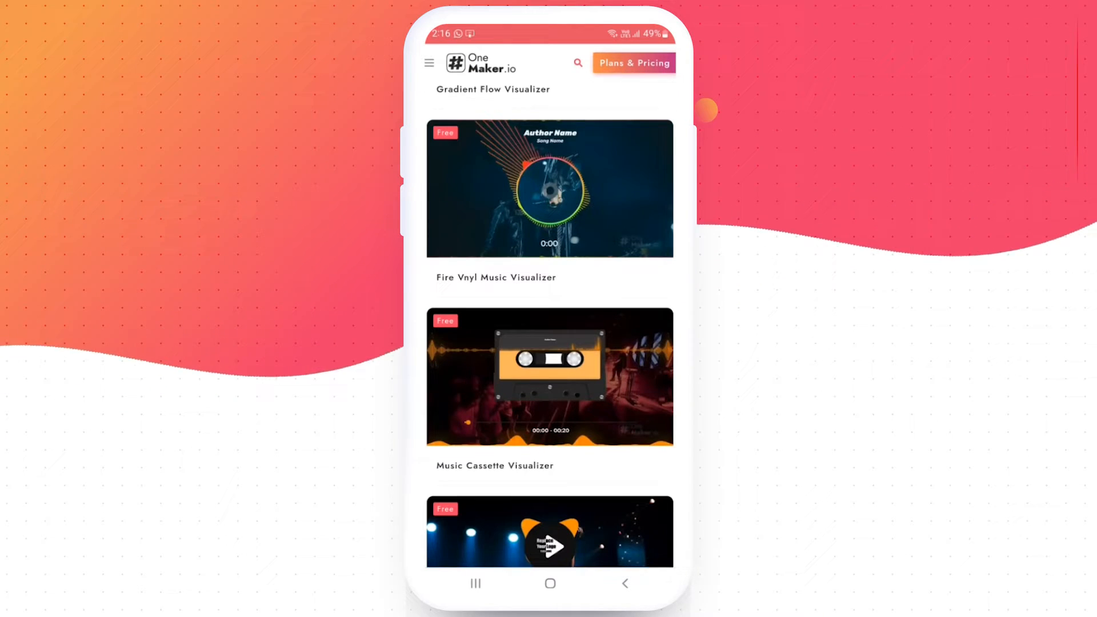
scroll(down, 3)
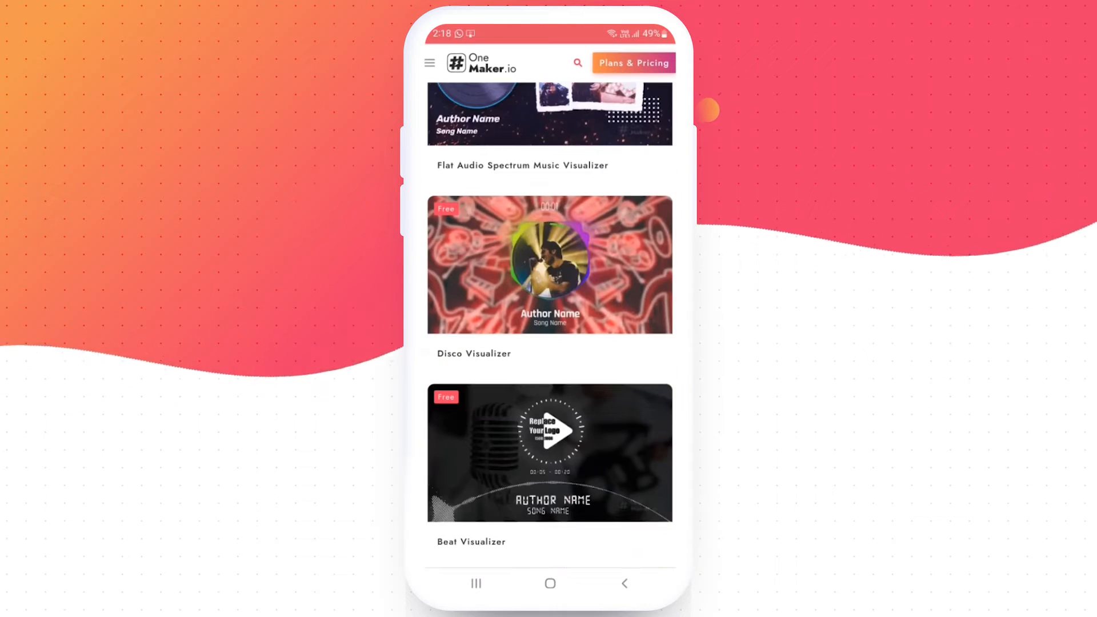
scroll(down, 3)
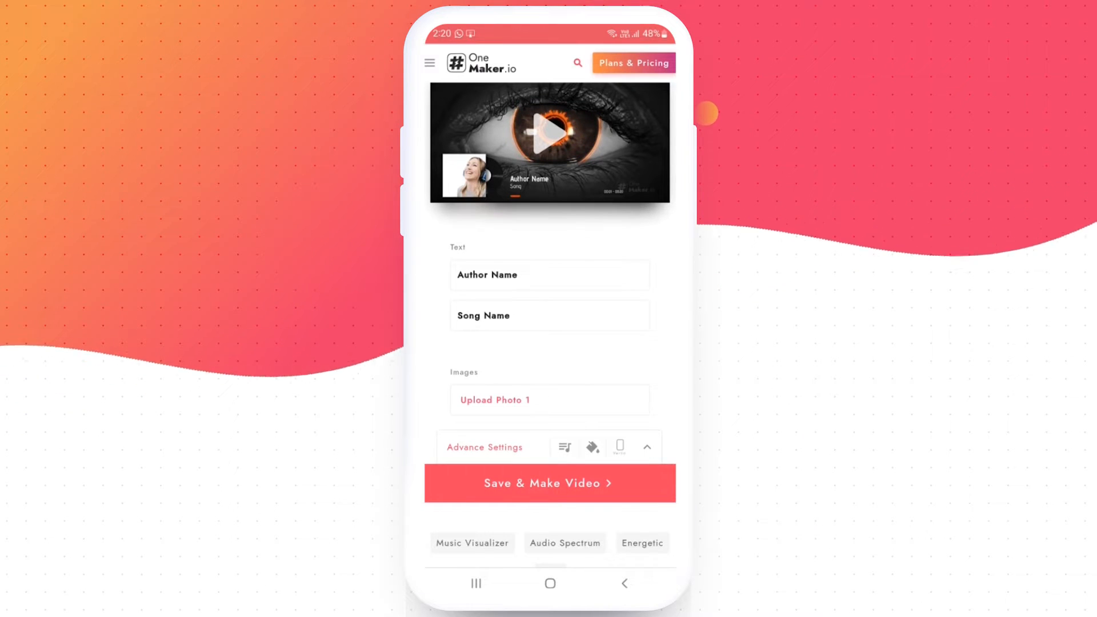
Set the author name to 'Admin' in Changa One font, coloured teal
click(549, 274)
text(Admin)
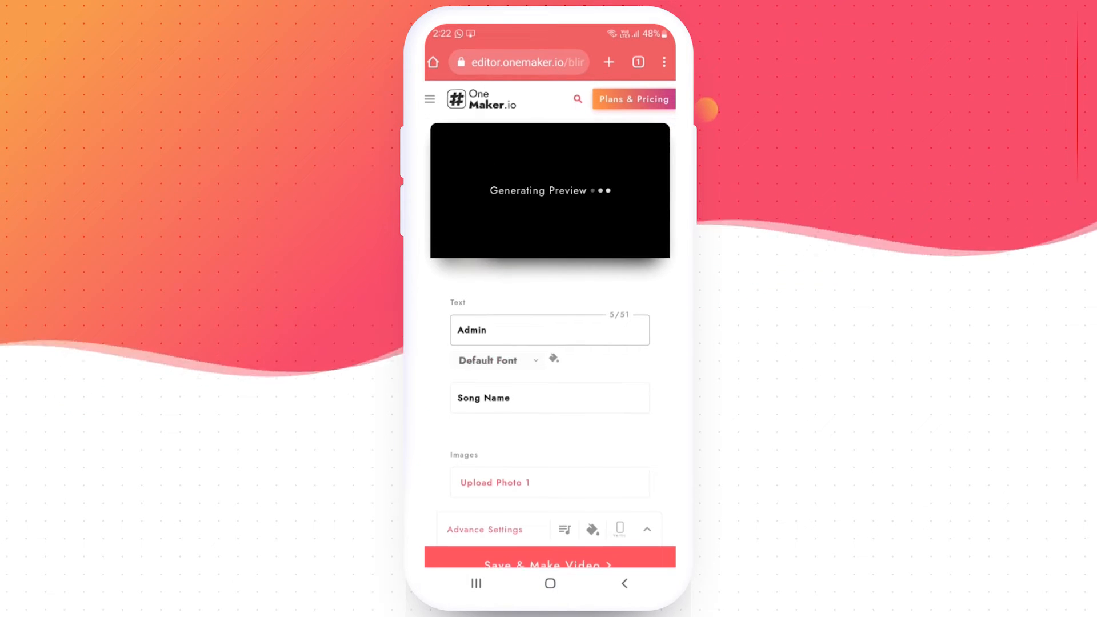
click(498, 360)
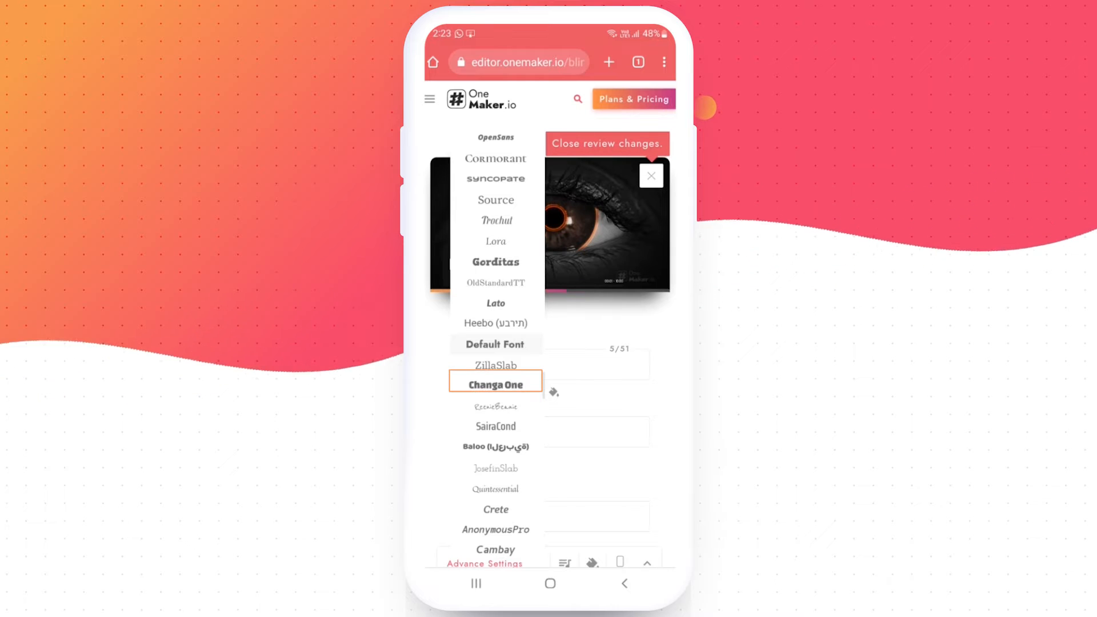
click(495, 383)
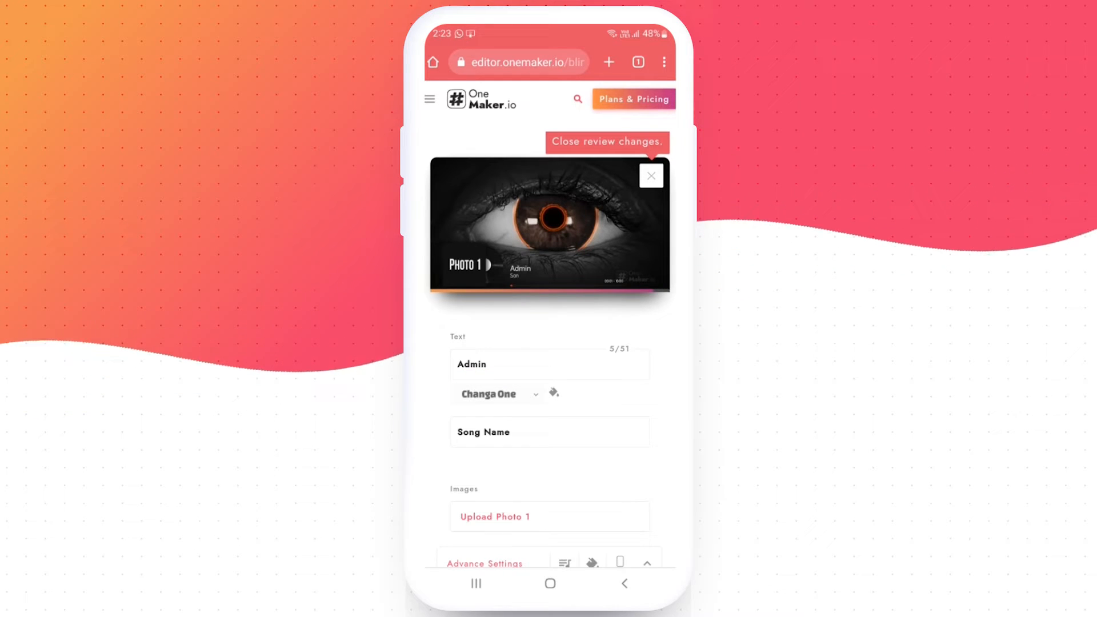
click(553, 392)
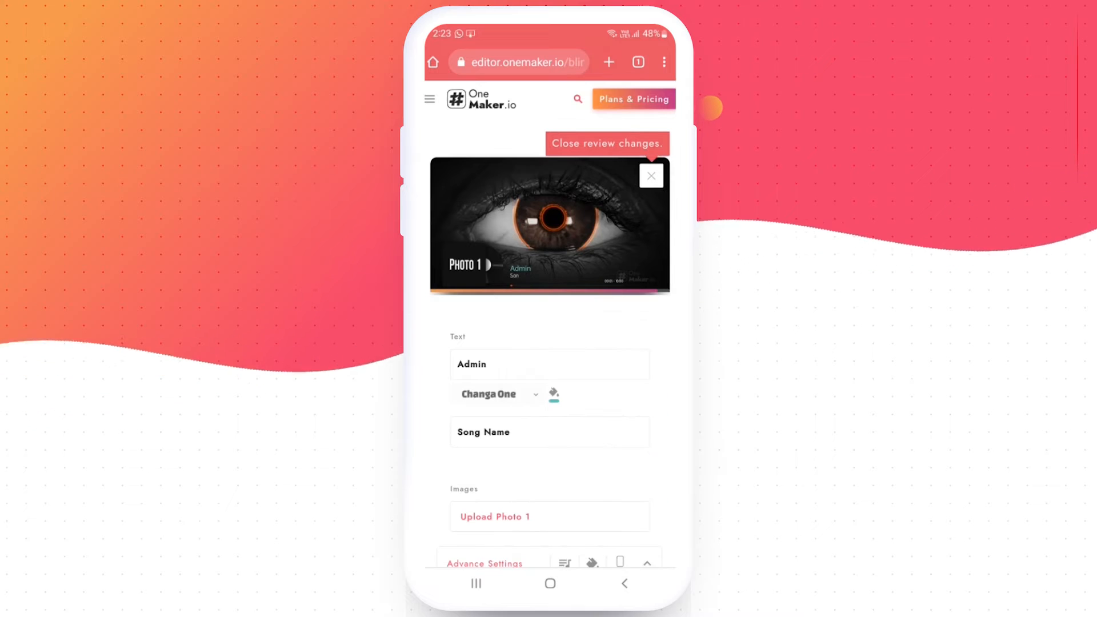
click(548, 432)
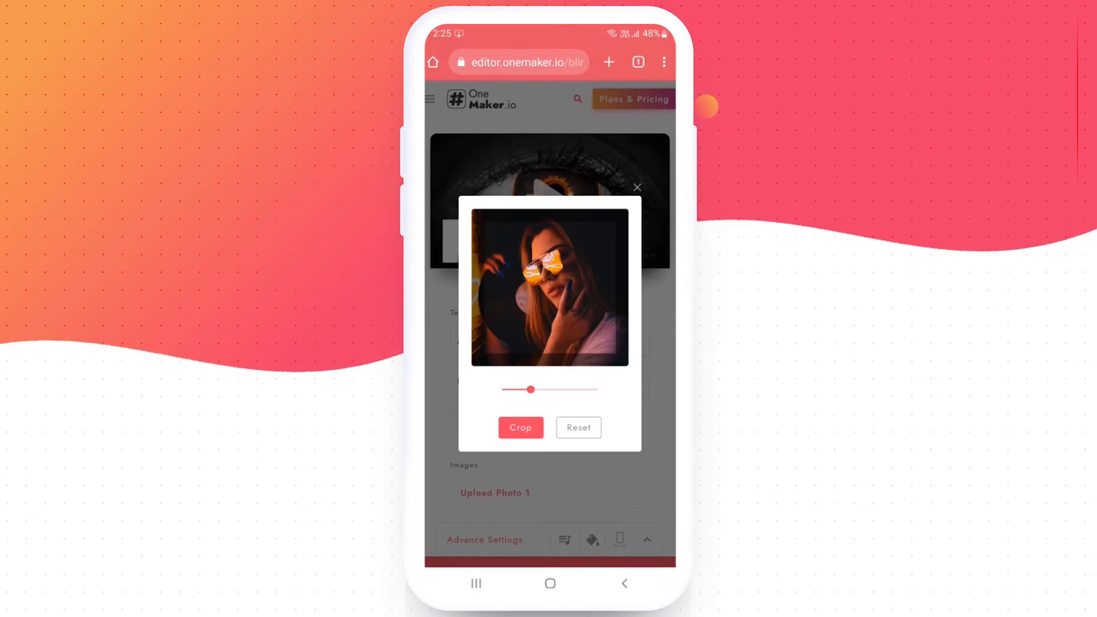
Crop the woman's portrait into the video's photo spot
click(520, 427)
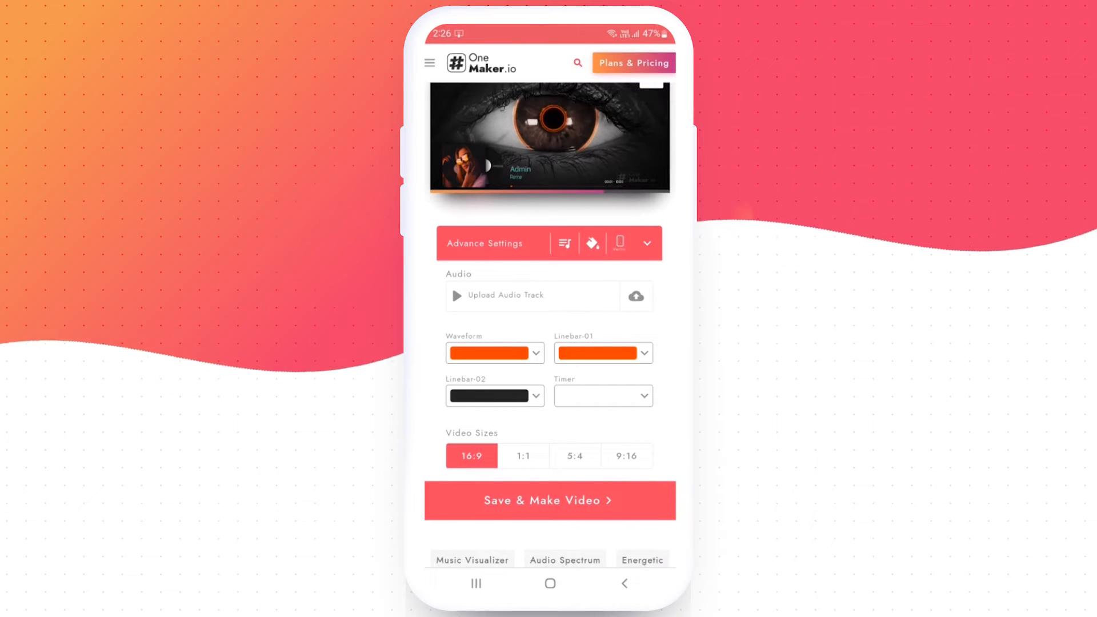
Upload the Electro-Light MP3 as audio and recolour the waveform teal
click(635, 296)
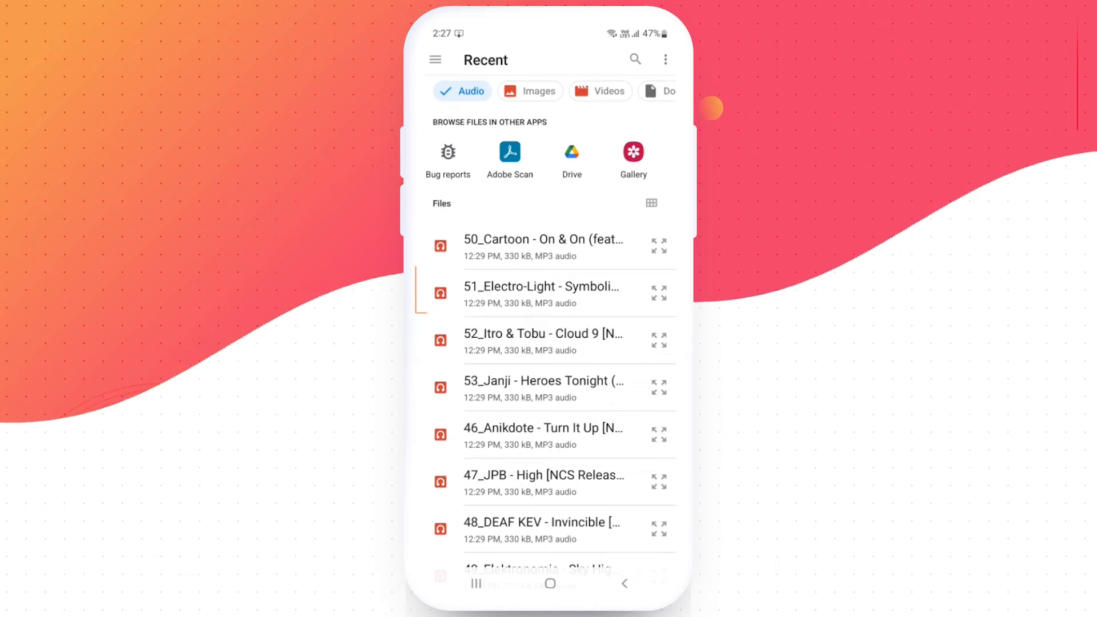
click(546, 243)
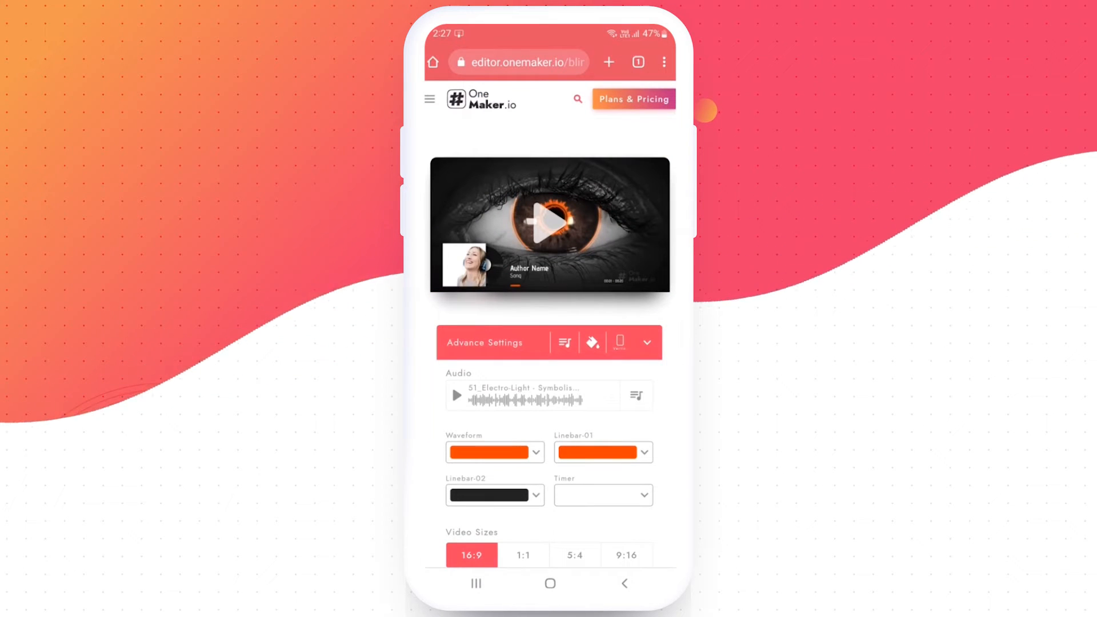
click(602, 452)
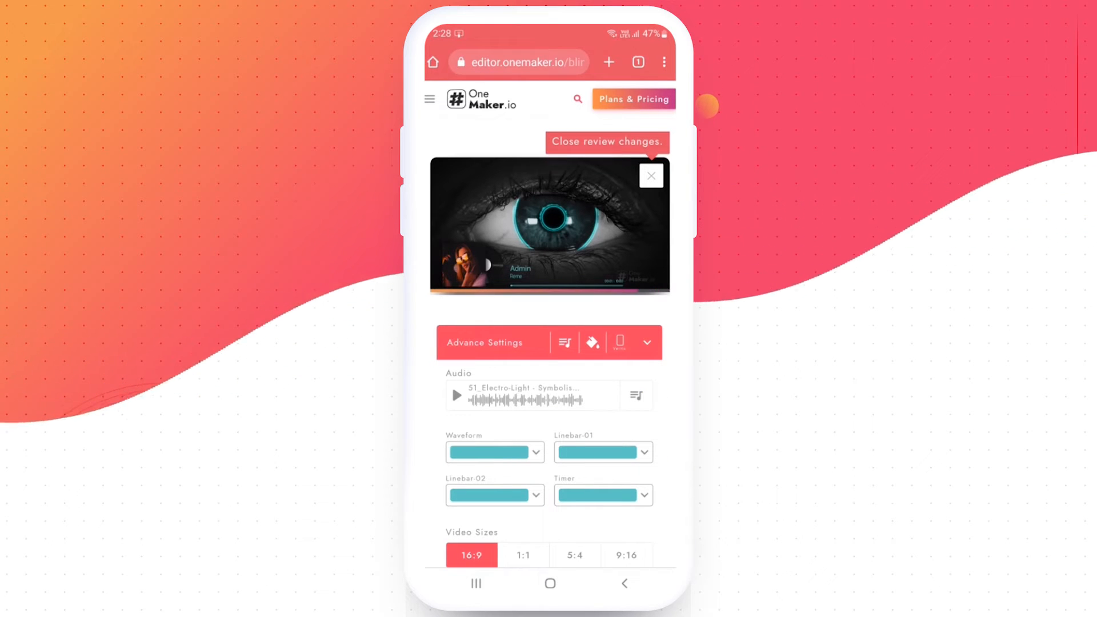
Choose the 9:16 video size so the eye fills a portrait frame
click(523, 555)
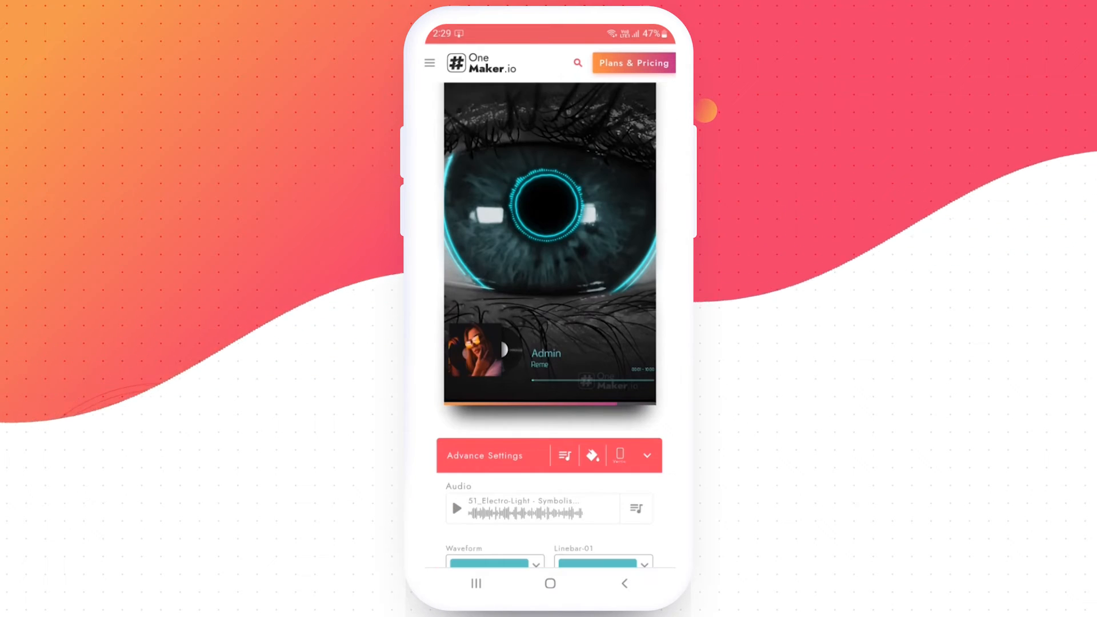
scroll(down, 3)
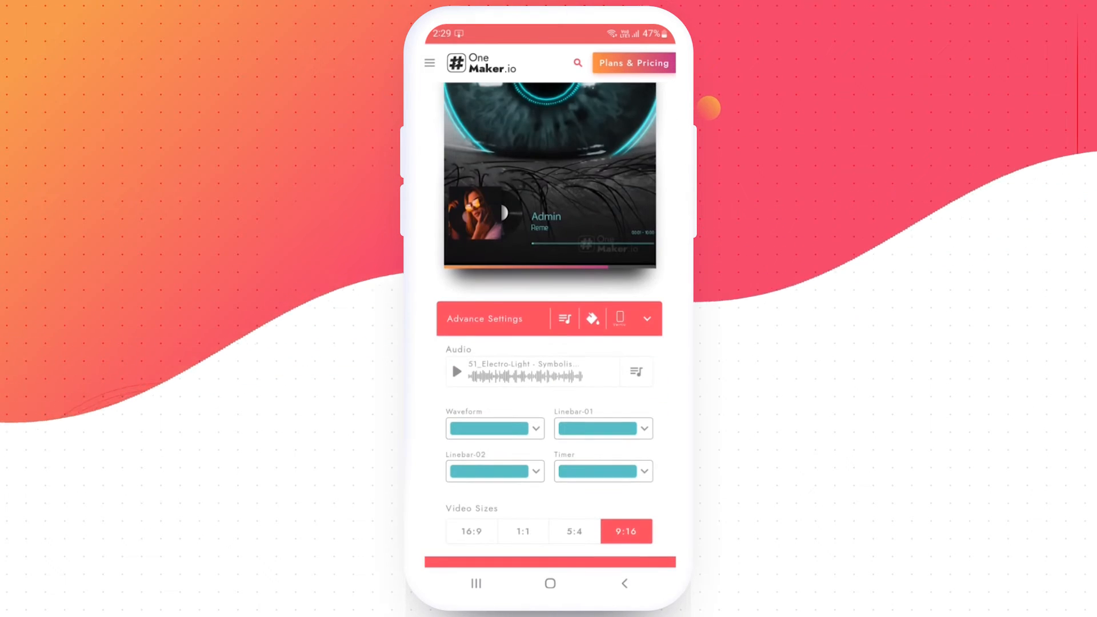
scroll(down, 3)
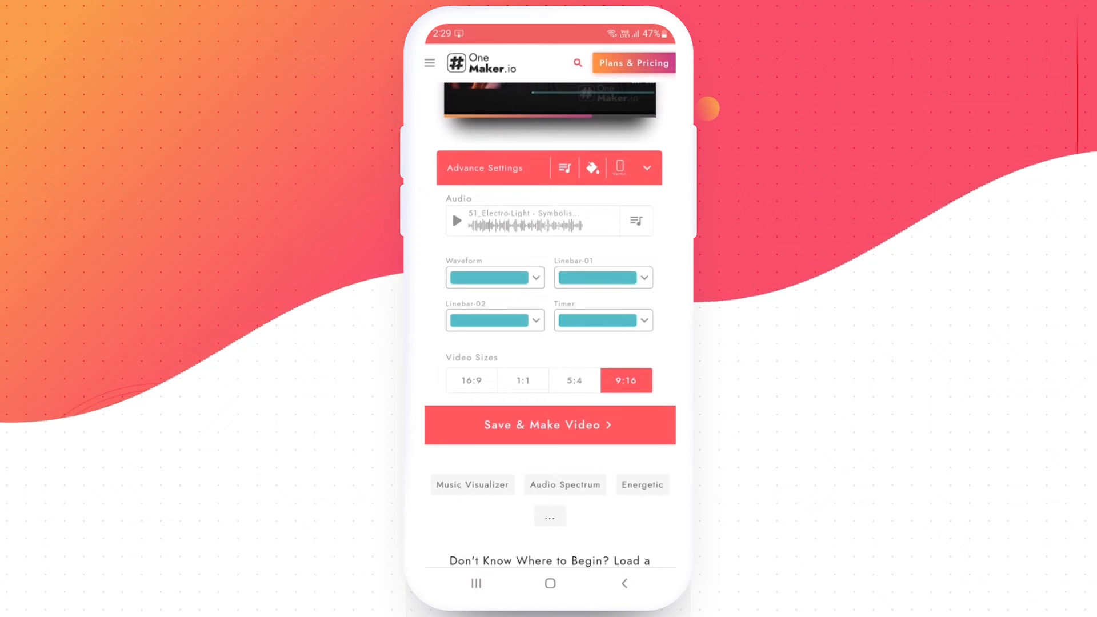
Render the teal eye visualizer video and download it
click(549, 424)
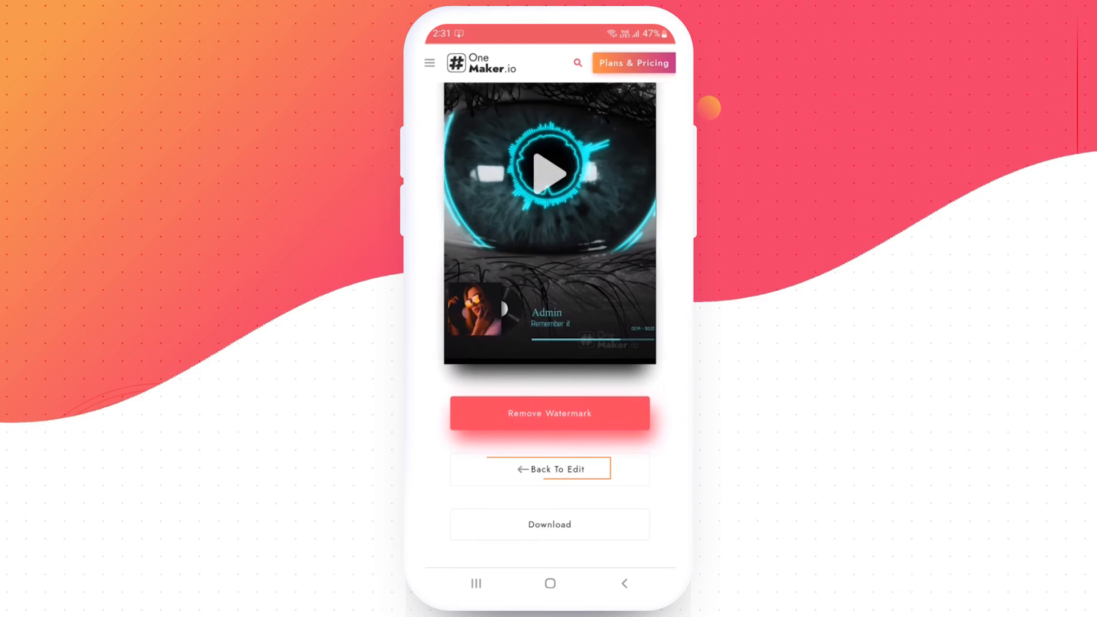
click(549, 524)
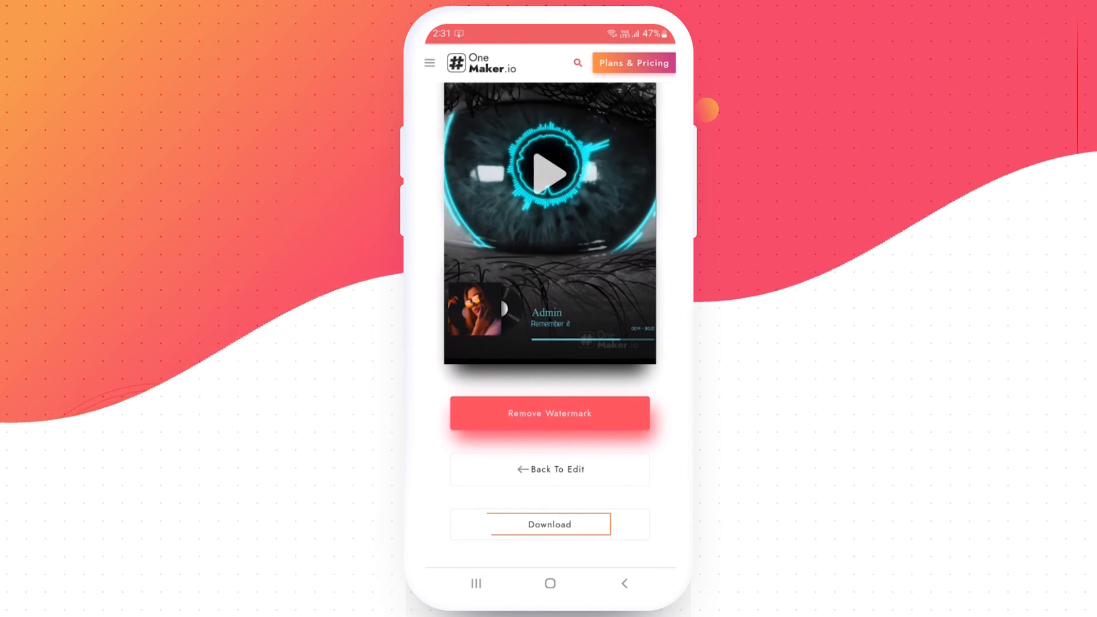